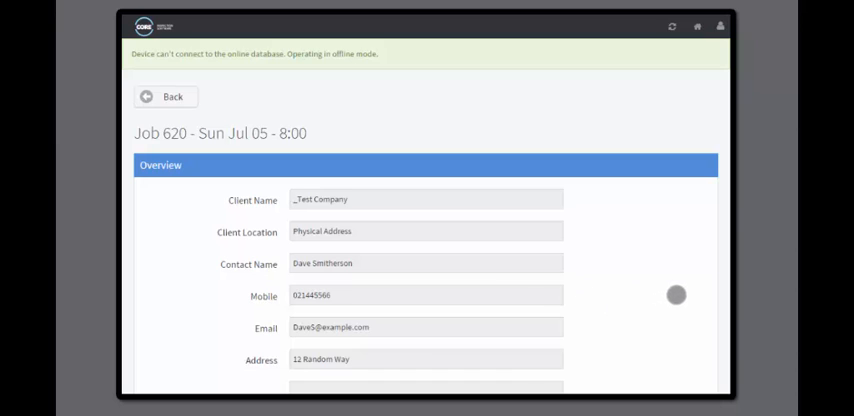
Step: Look up the 2000kg chain sling AC 2233564 at Pump Station by identification number
scroll("down", 3)
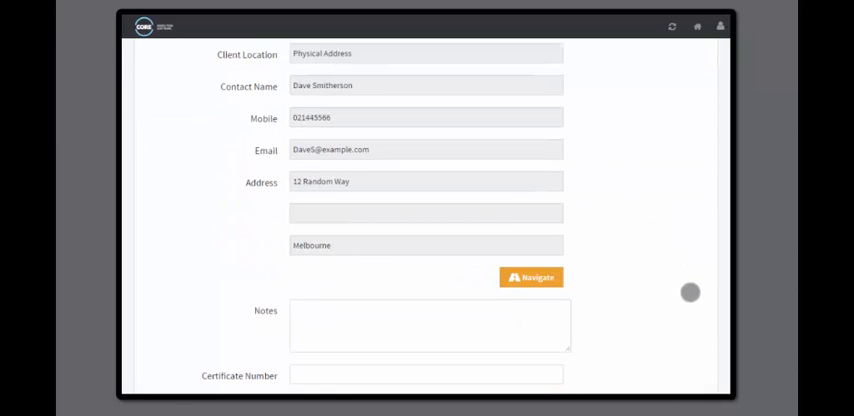
scroll("down", 3)
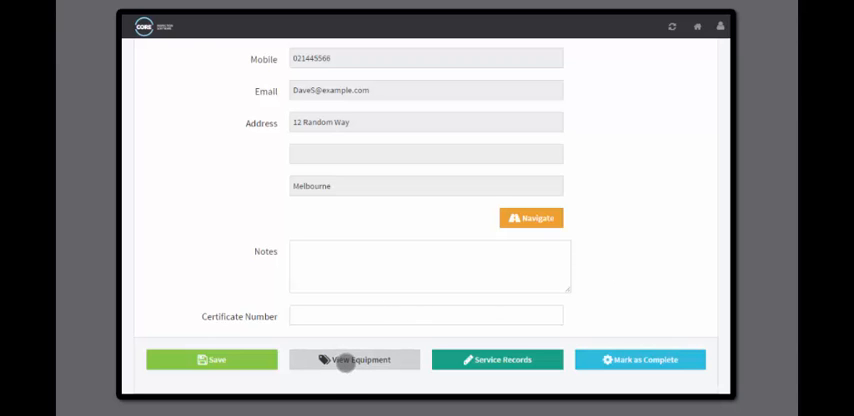
left_click(354, 359)
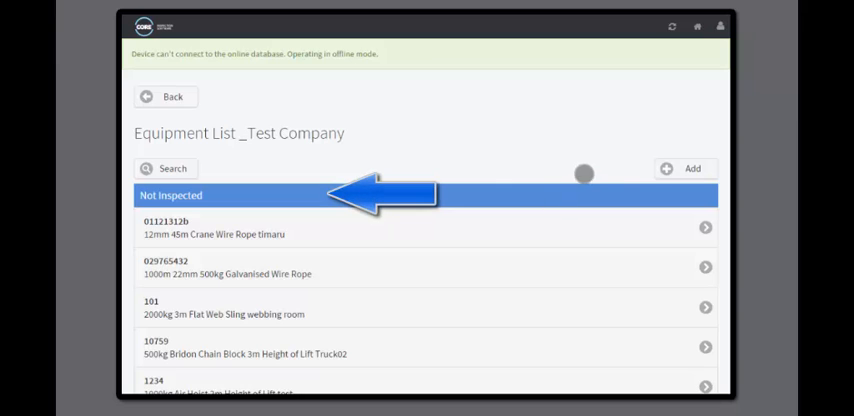
scroll("down", 3)
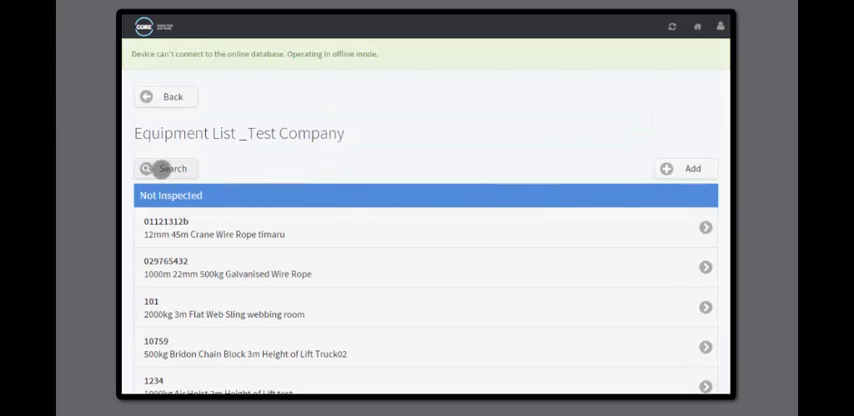
left_click(164, 168)
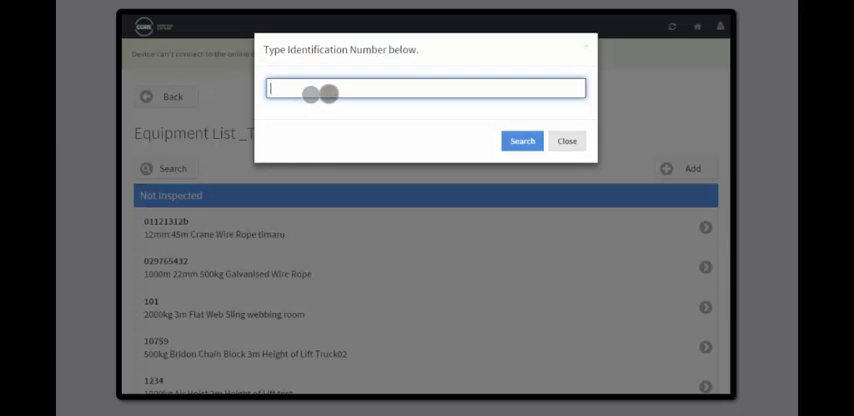
left_click(521, 140)
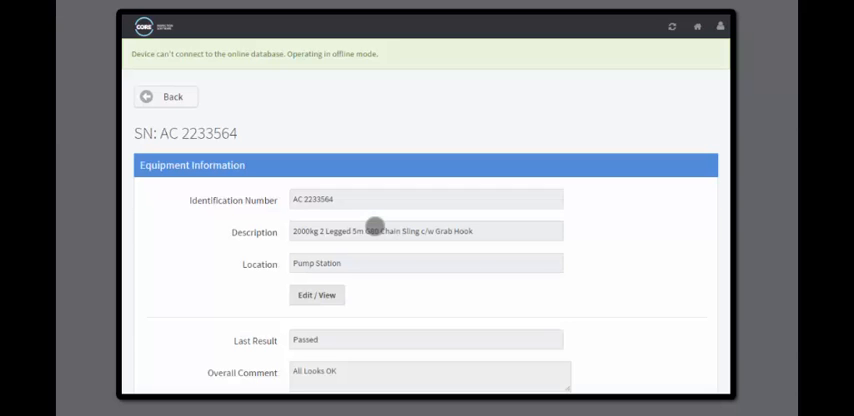
scroll("down", 3)
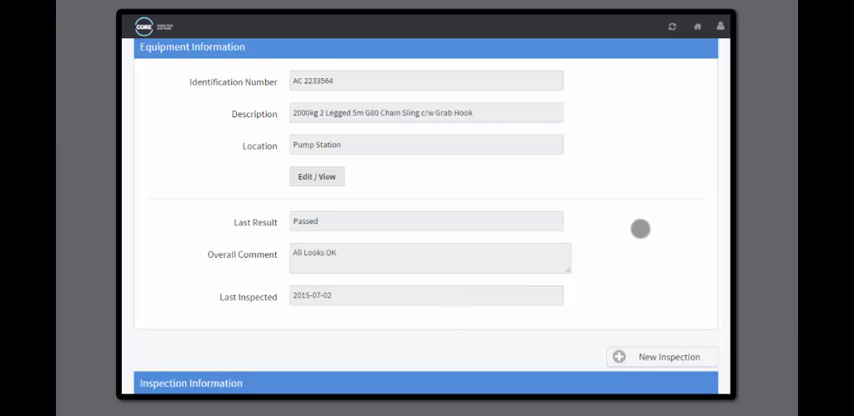
scroll("down", 3)
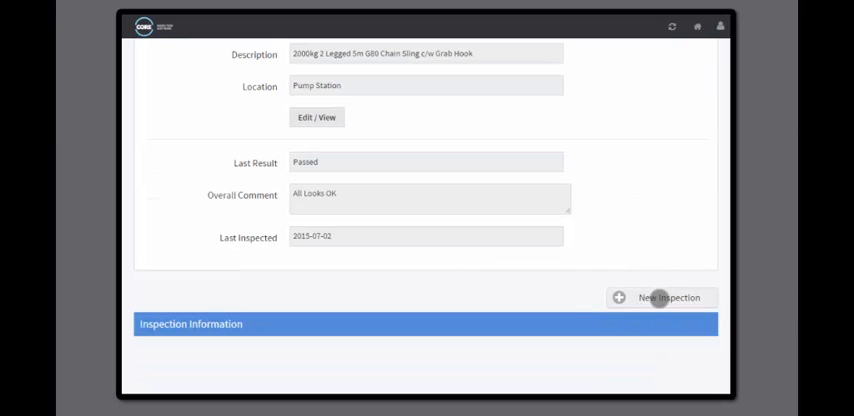
Step: Save a passed visual and load-test inspection of AC 2233564 with a comment
left_click(670, 297)
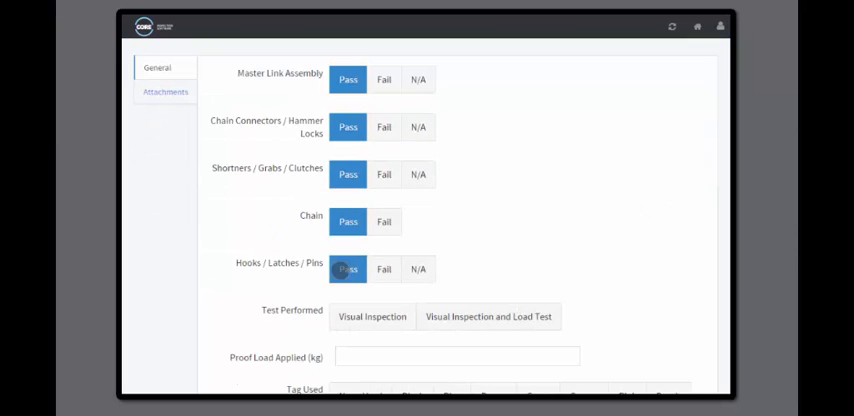
left_click(488, 316)
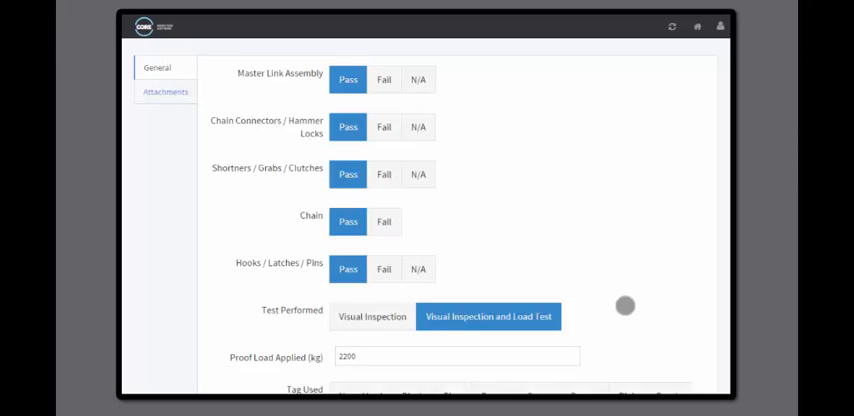
scroll("down", 3)
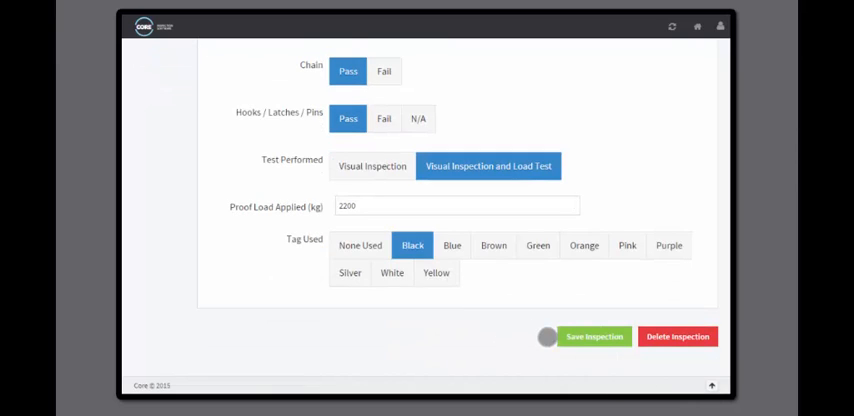
left_click(593, 336)
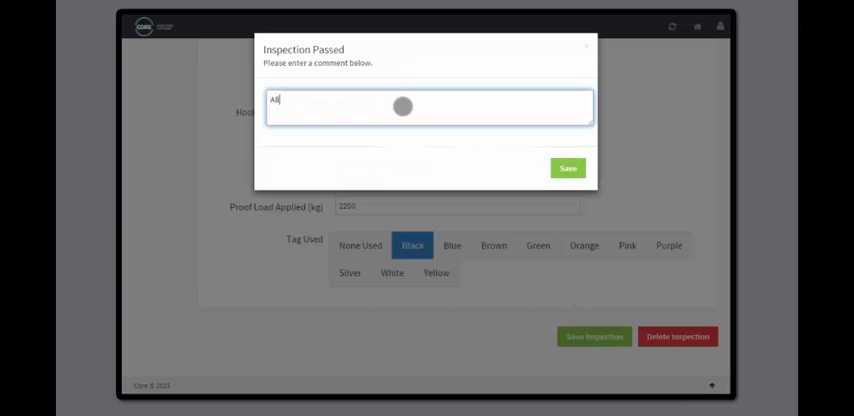
left_click(567, 168)
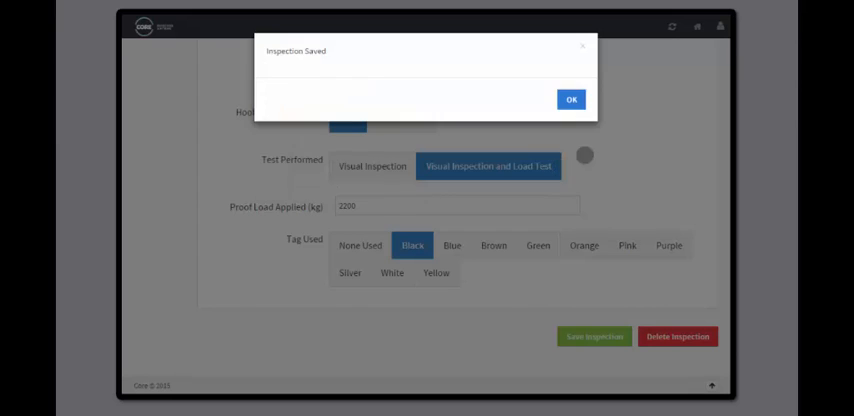
left_click(571, 99)
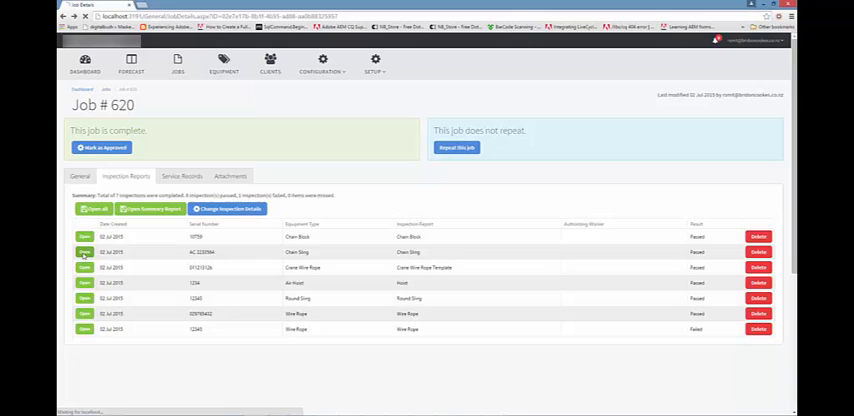
left_click(84, 252)
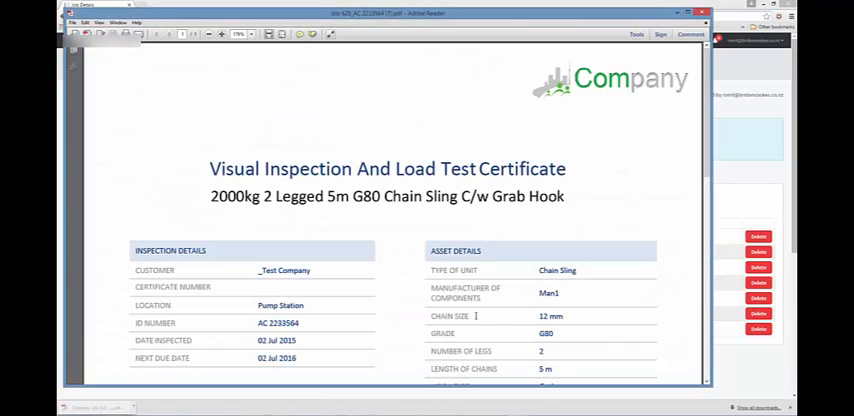
scroll("down", 3)
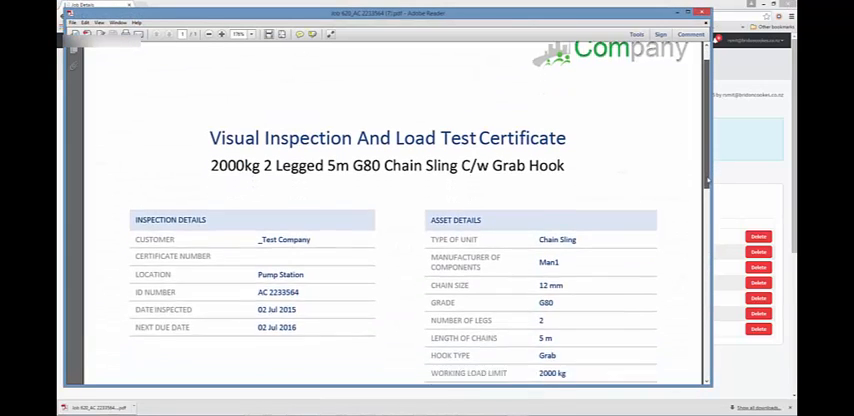
scroll("down", 3)
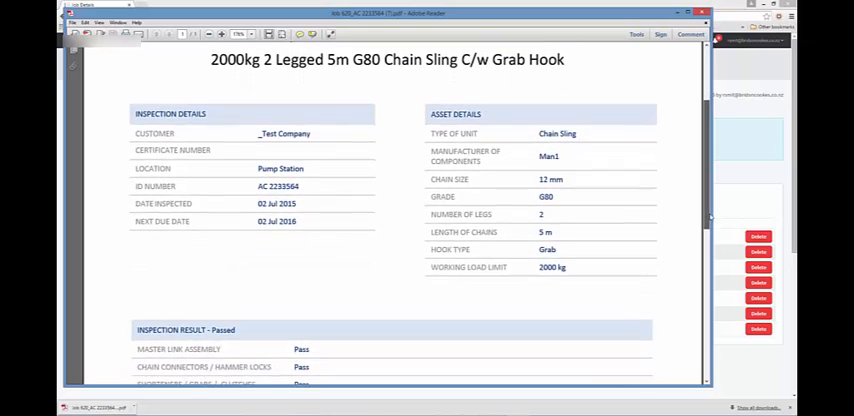
scroll("down", 3)
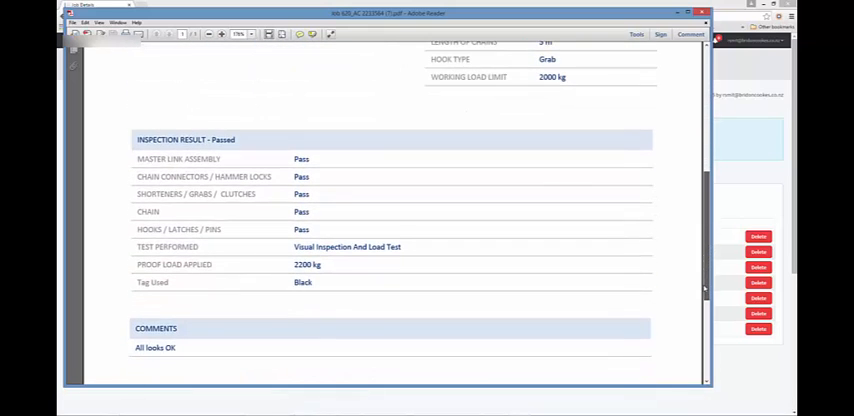
scroll("down", 3)
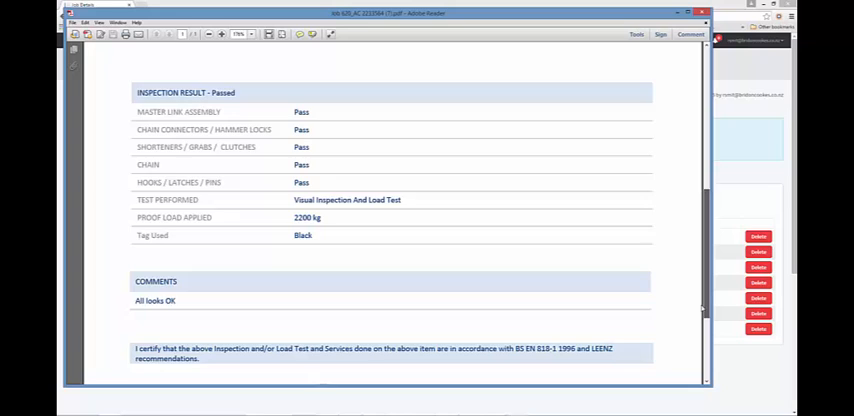
scroll("down", 3)
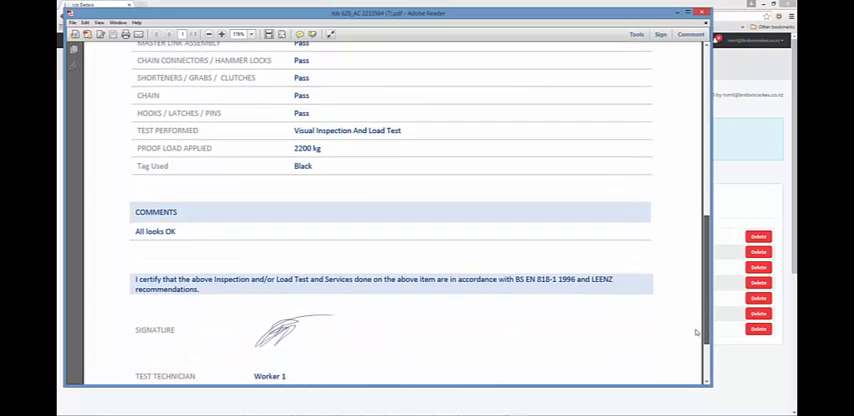
scroll("down", 3)
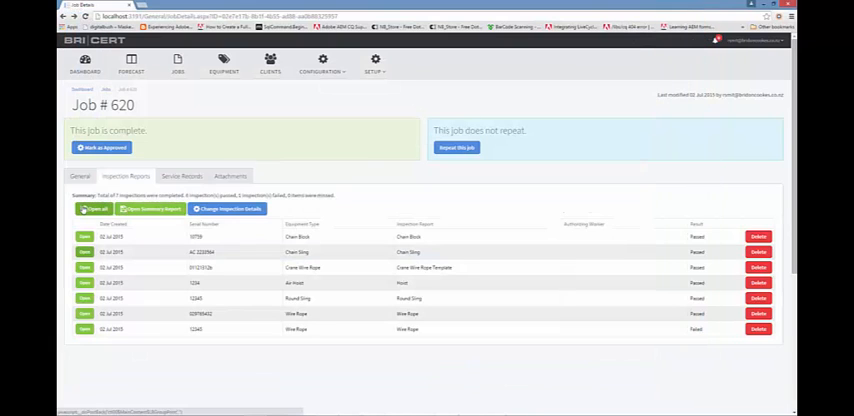
Step: Open job 620's inspection summary report showing 7 items, 6 passed, 1 failed
left_click(150, 209)
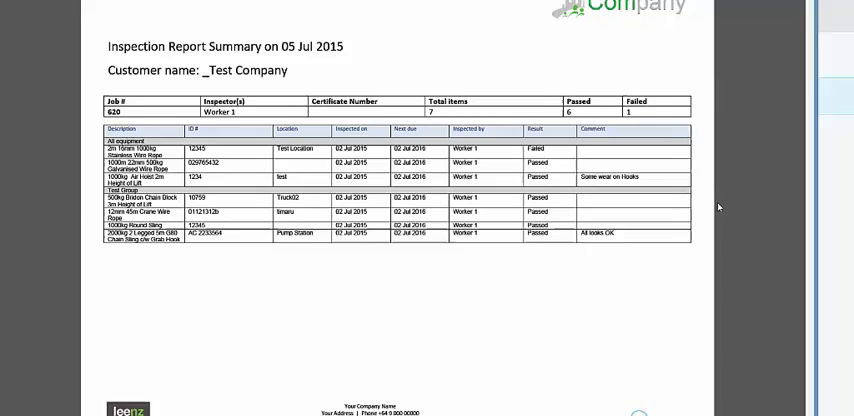
scroll("down", 3)
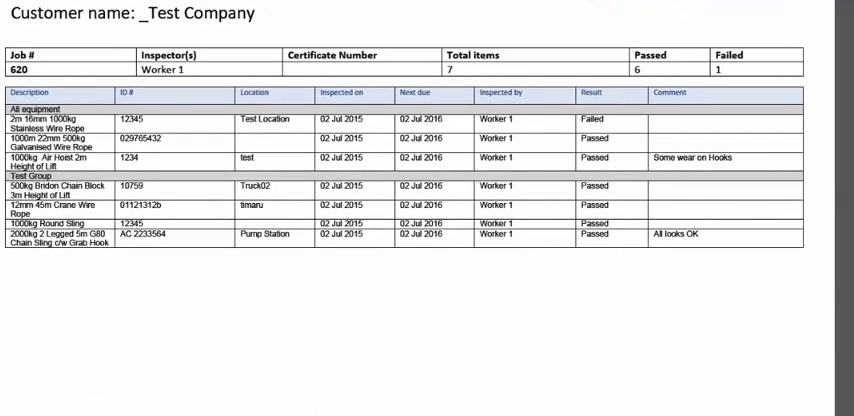